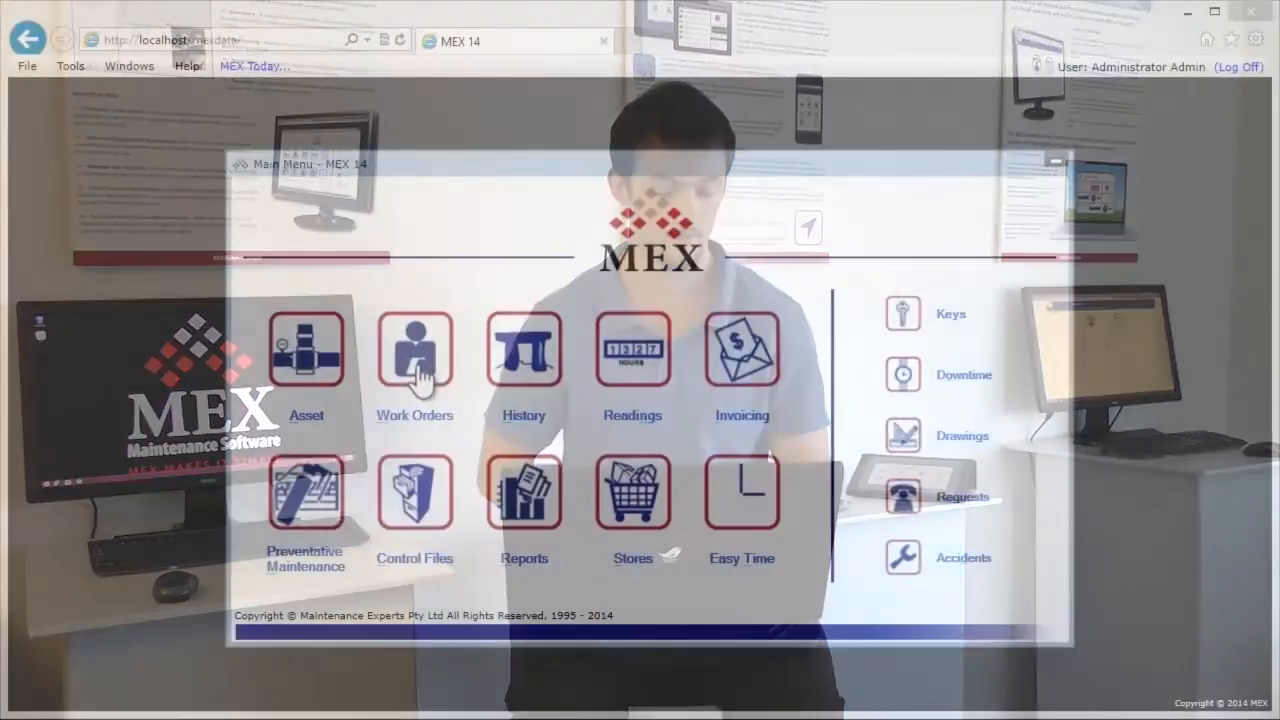
- Open Work Order 2's details from the Work Orders listing and bring up the Tools menu
click(414, 350)
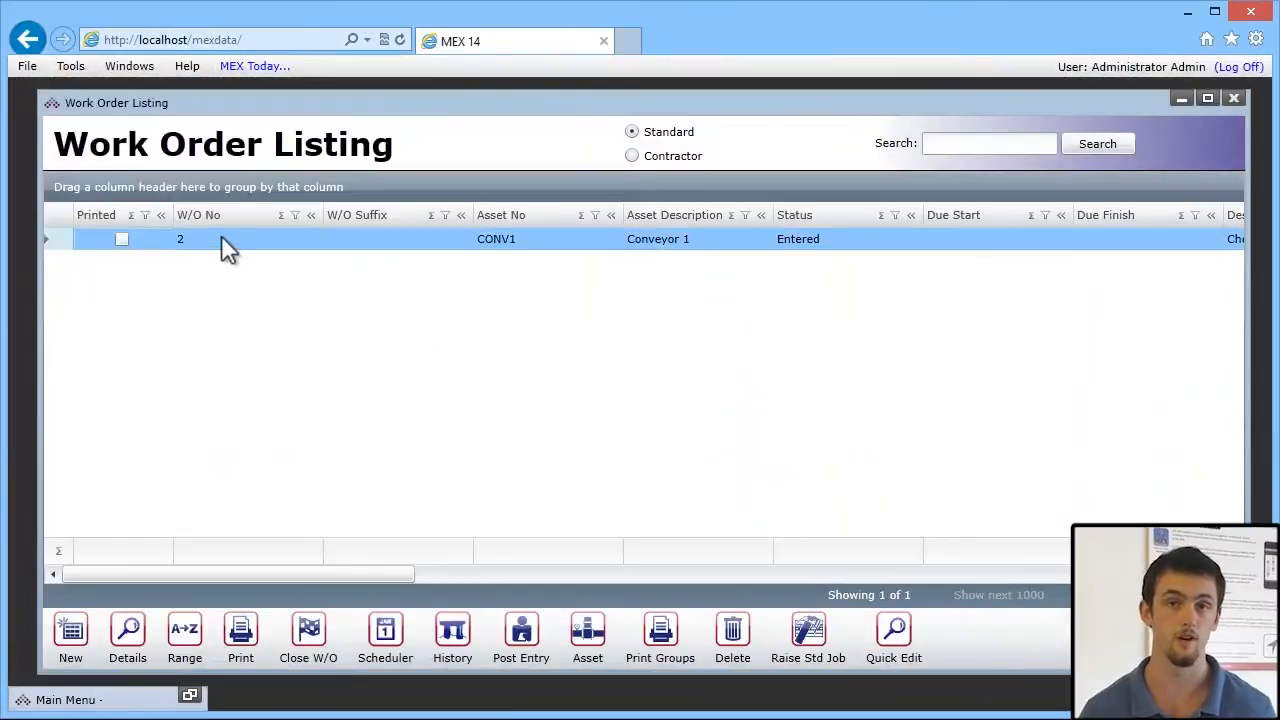
double_click(230, 238)
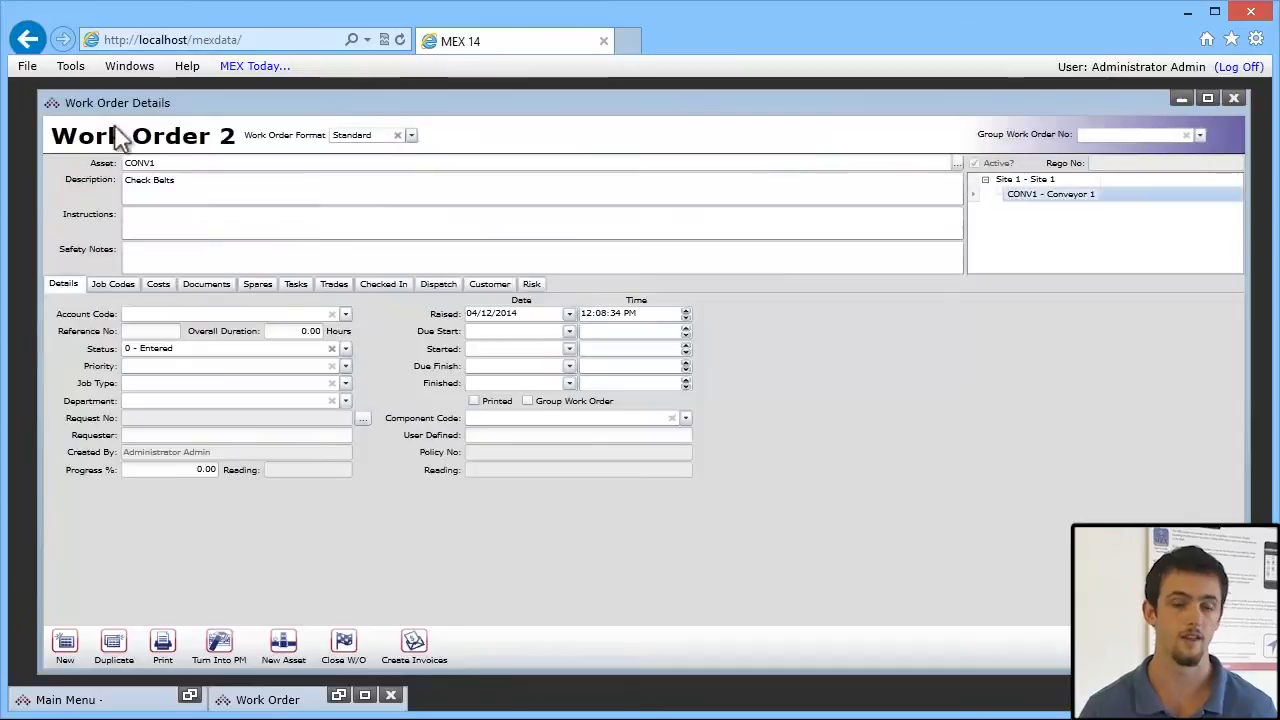
click(70, 66)
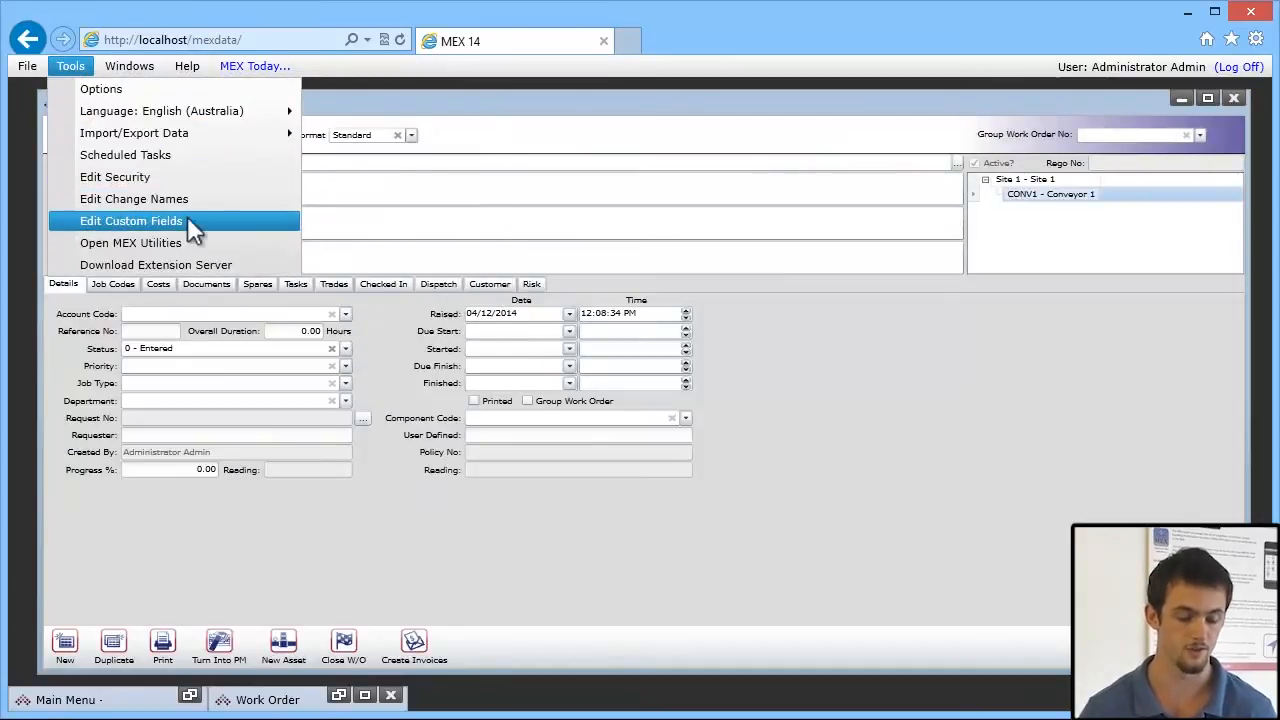
mouse_move(240, 228)
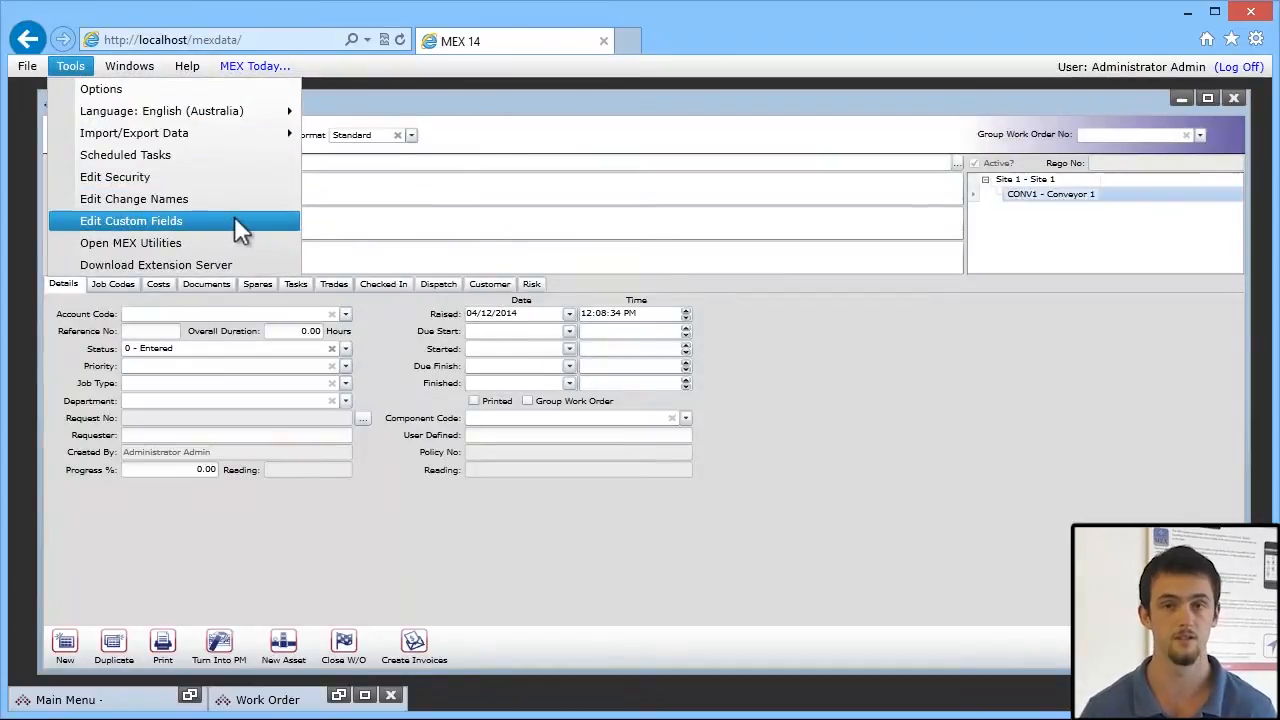
- Begin editing custom fields for the Work Orders - Details form's Details section
click(132, 220)
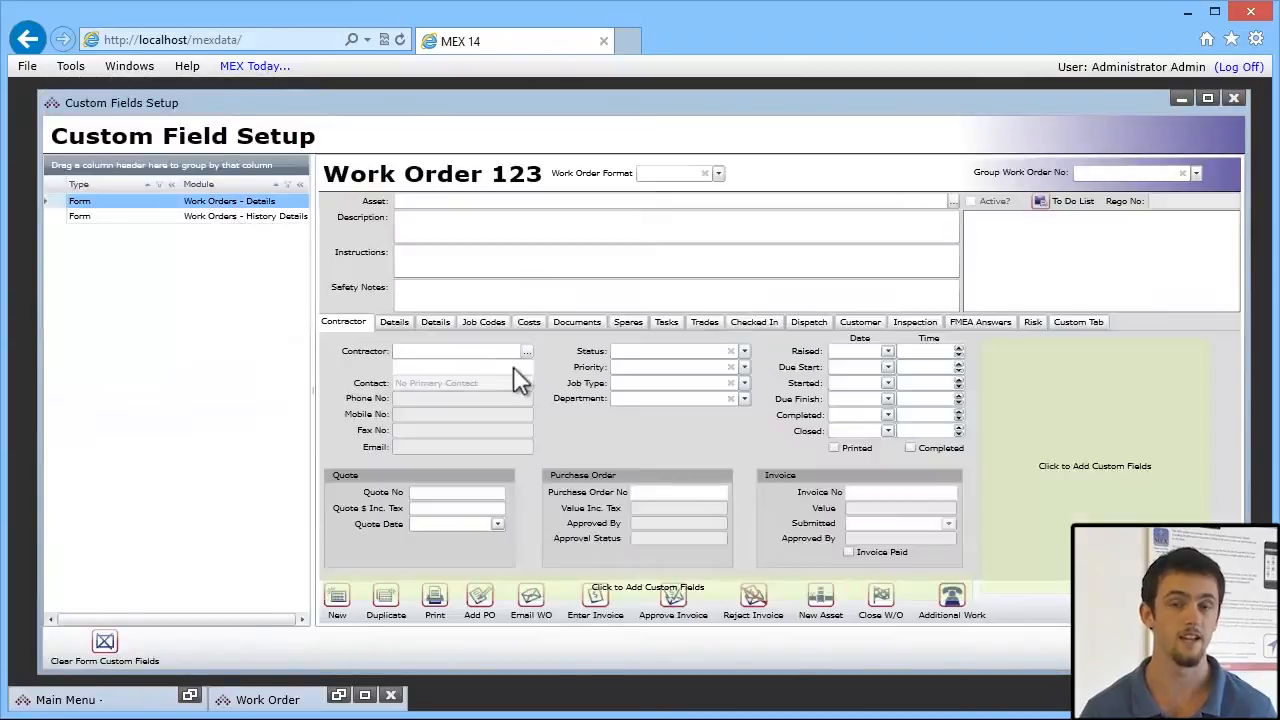
click(434, 320)
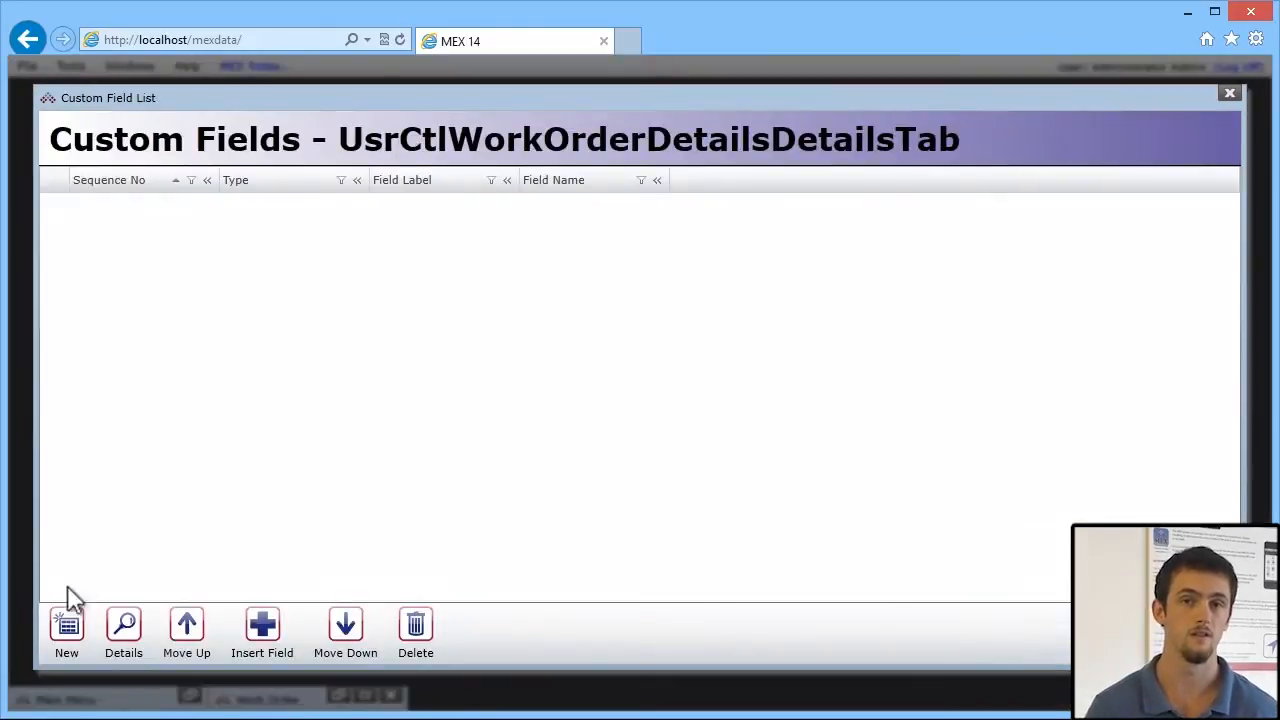
- Add a new Image-type custom field labelled Image with help tip 'Image here' and save it
click(66, 630)
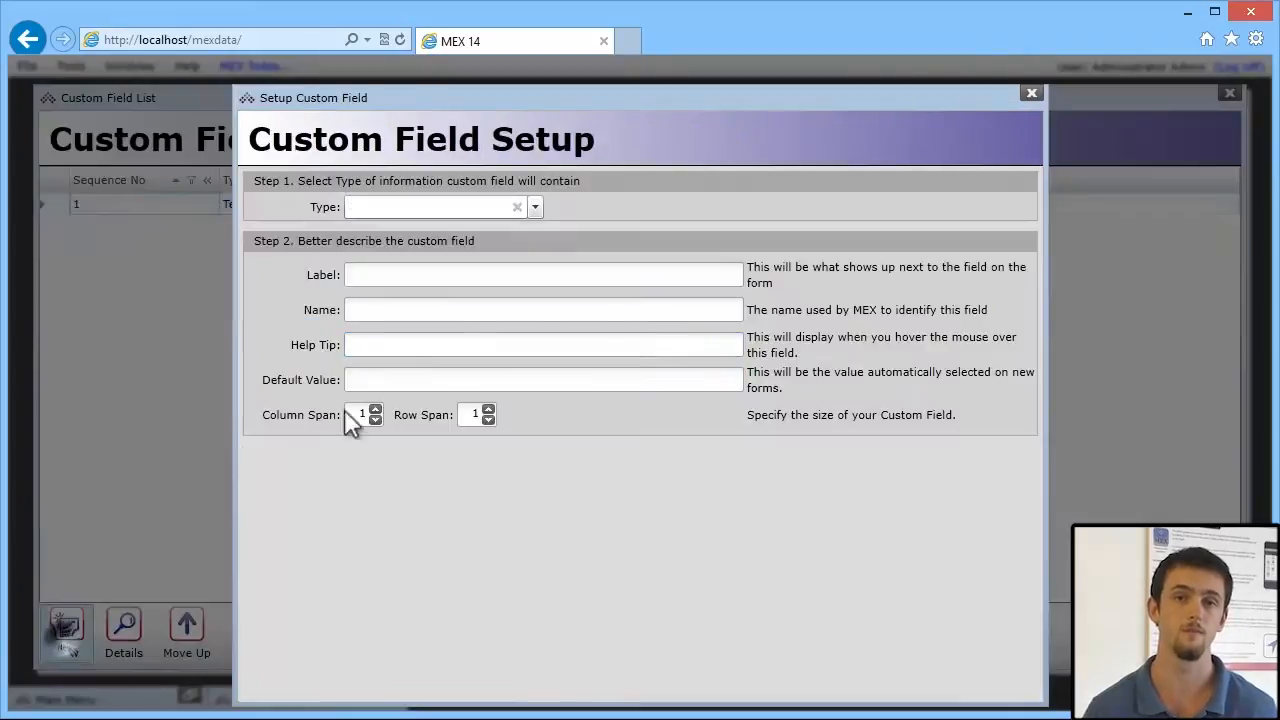
click(534, 206)
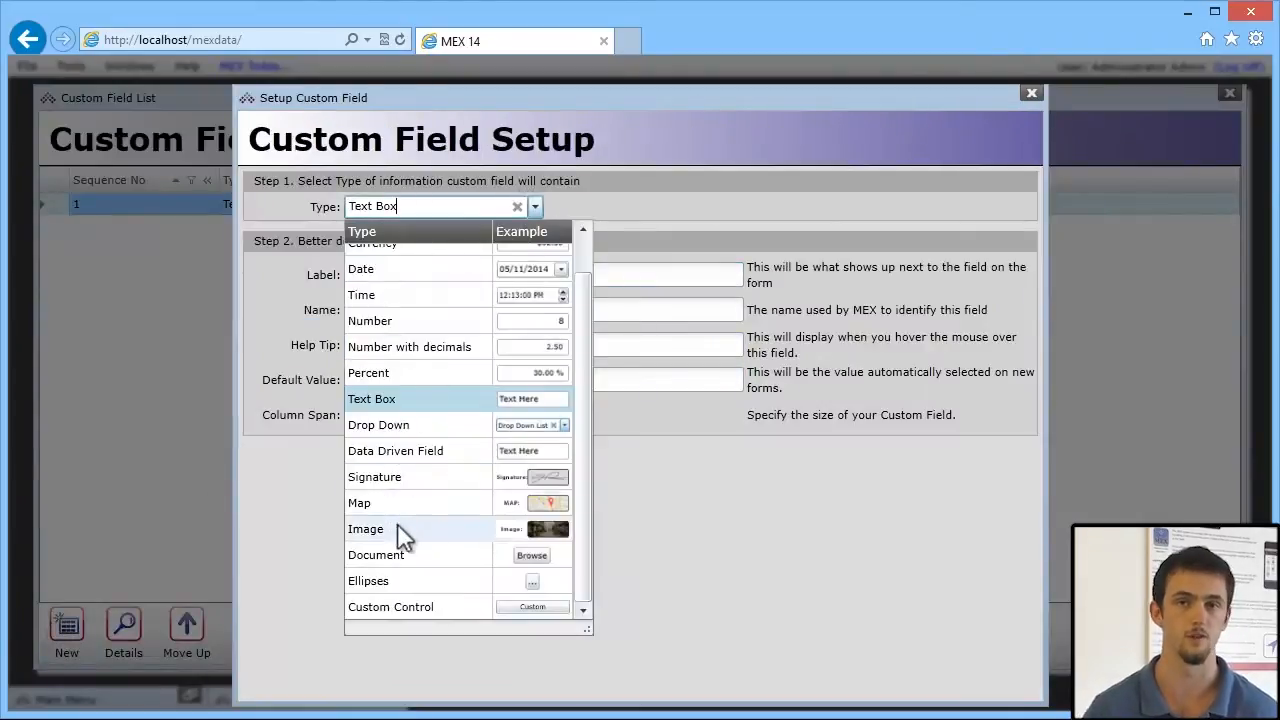
click(366, 528)
text(Image here)
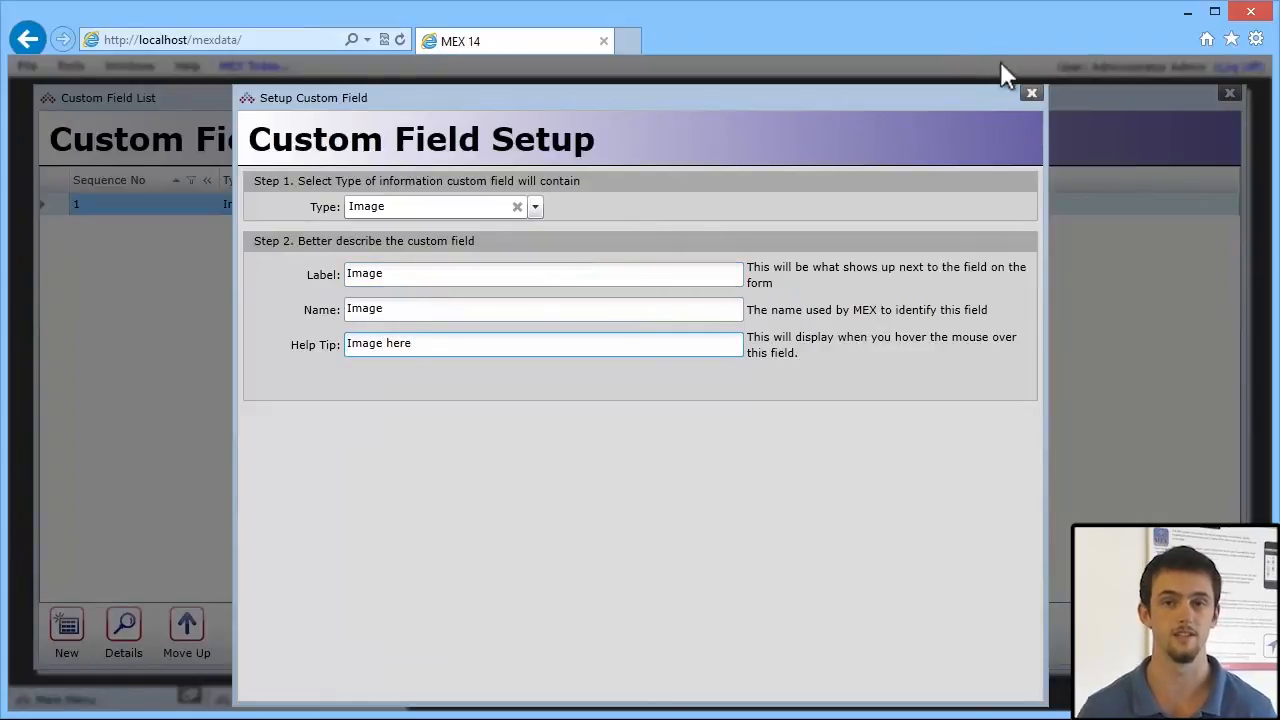
click(1032, 94)
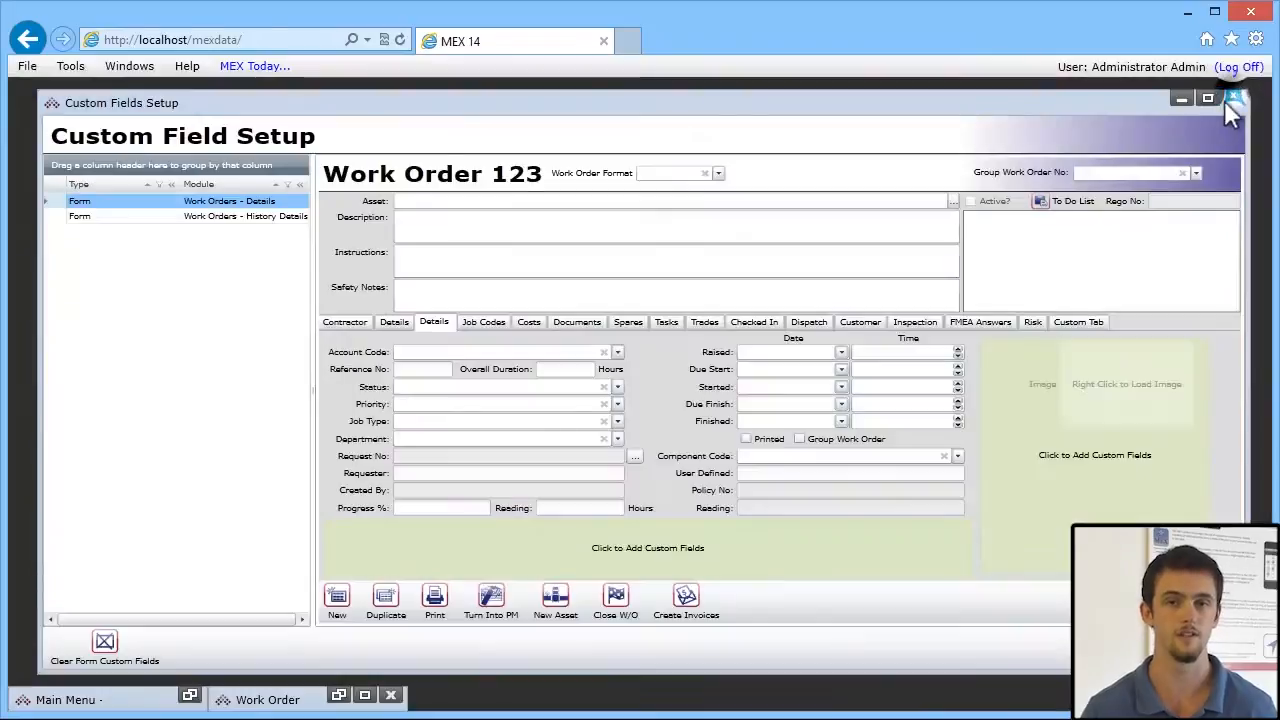
- Return to Work Order 2, refresh it, and bring up the new Image field's load options
click(1234, 100)
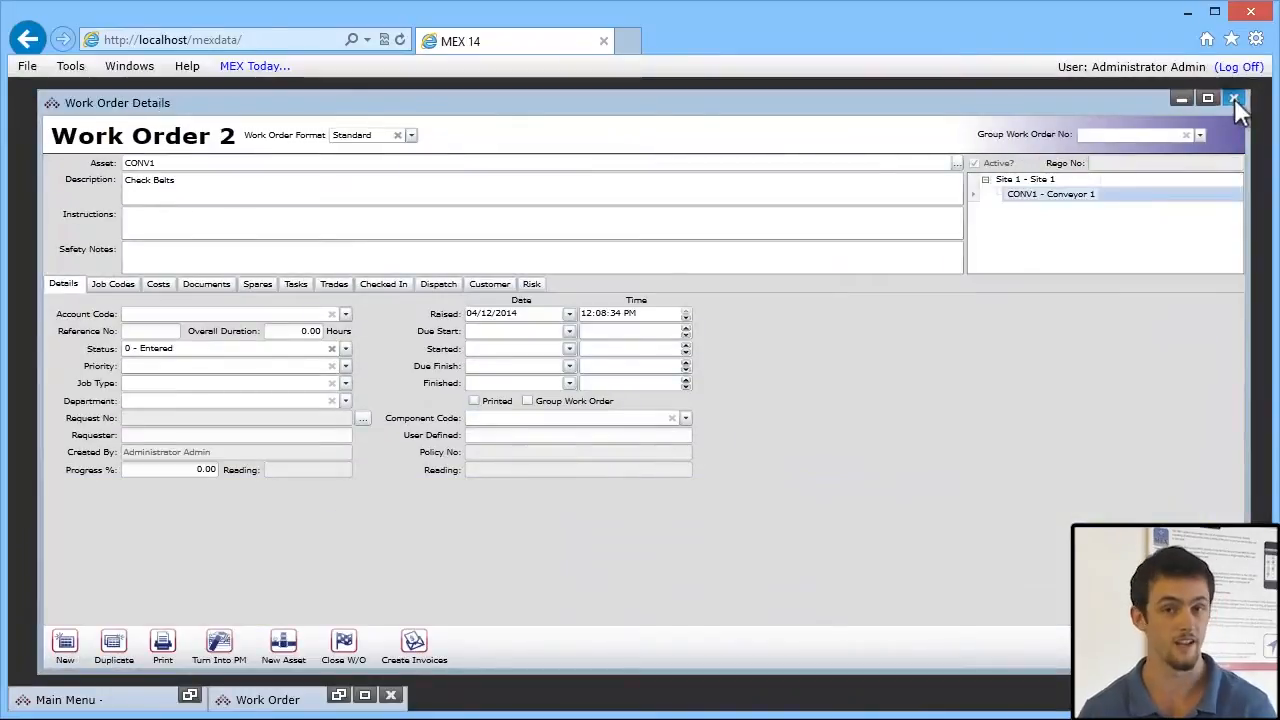
click(1236, 100)
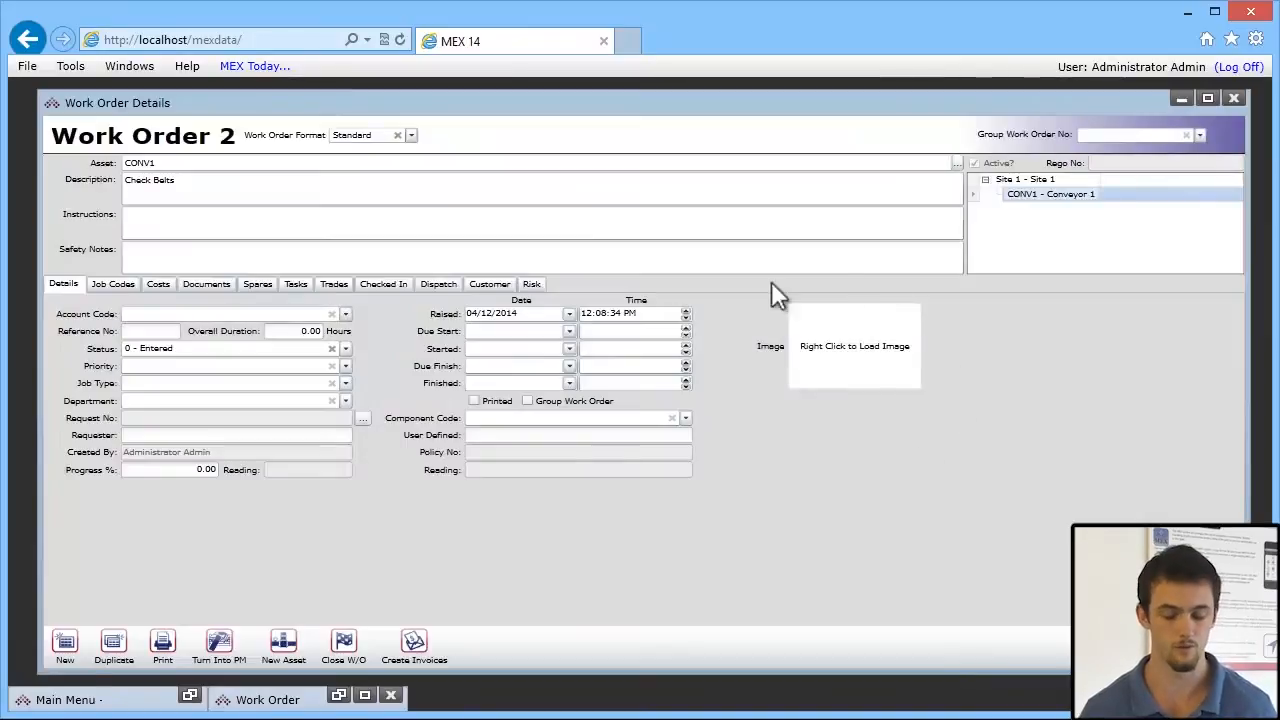
right_click(854, 344)
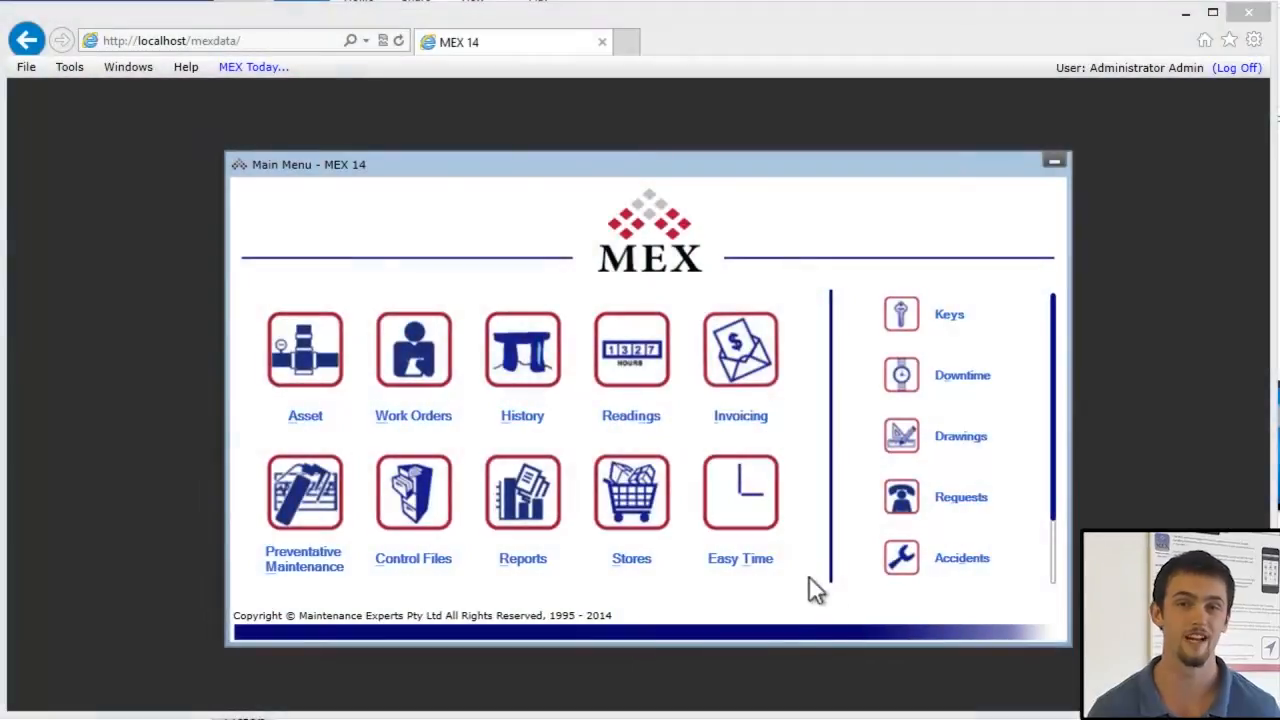
mouse_move(598, 468)
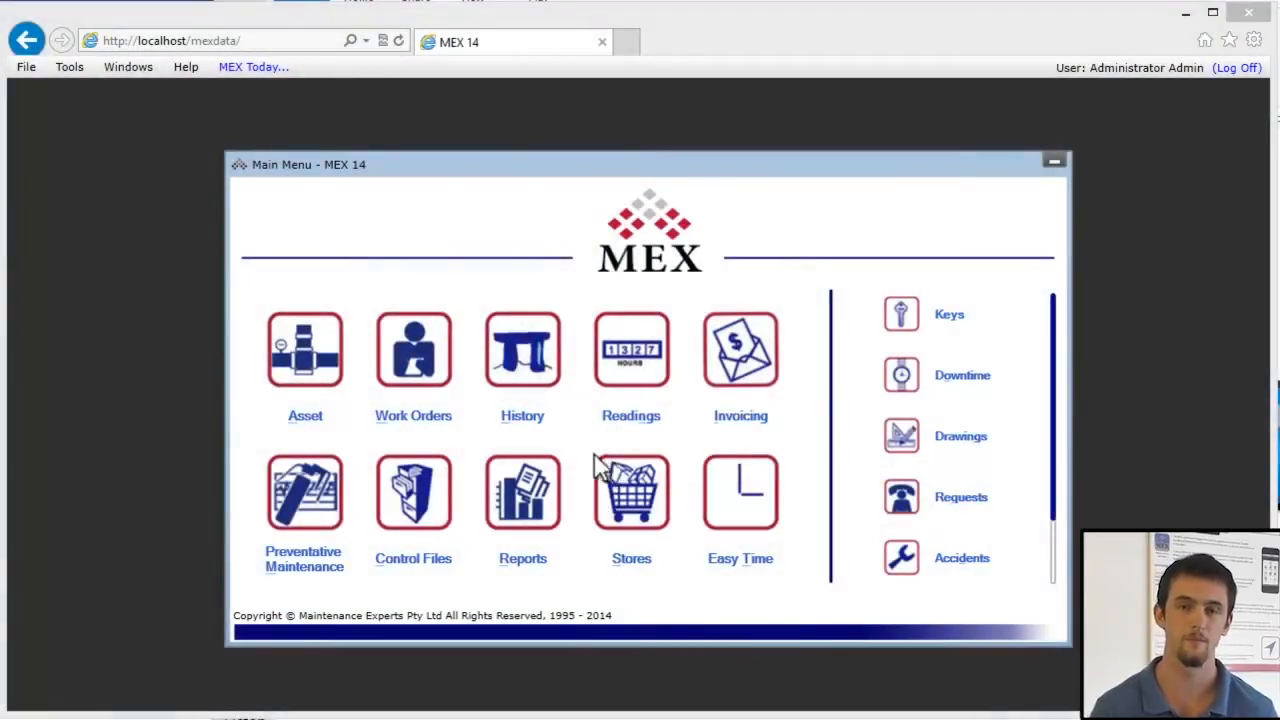
mouse_move(1016, 516)
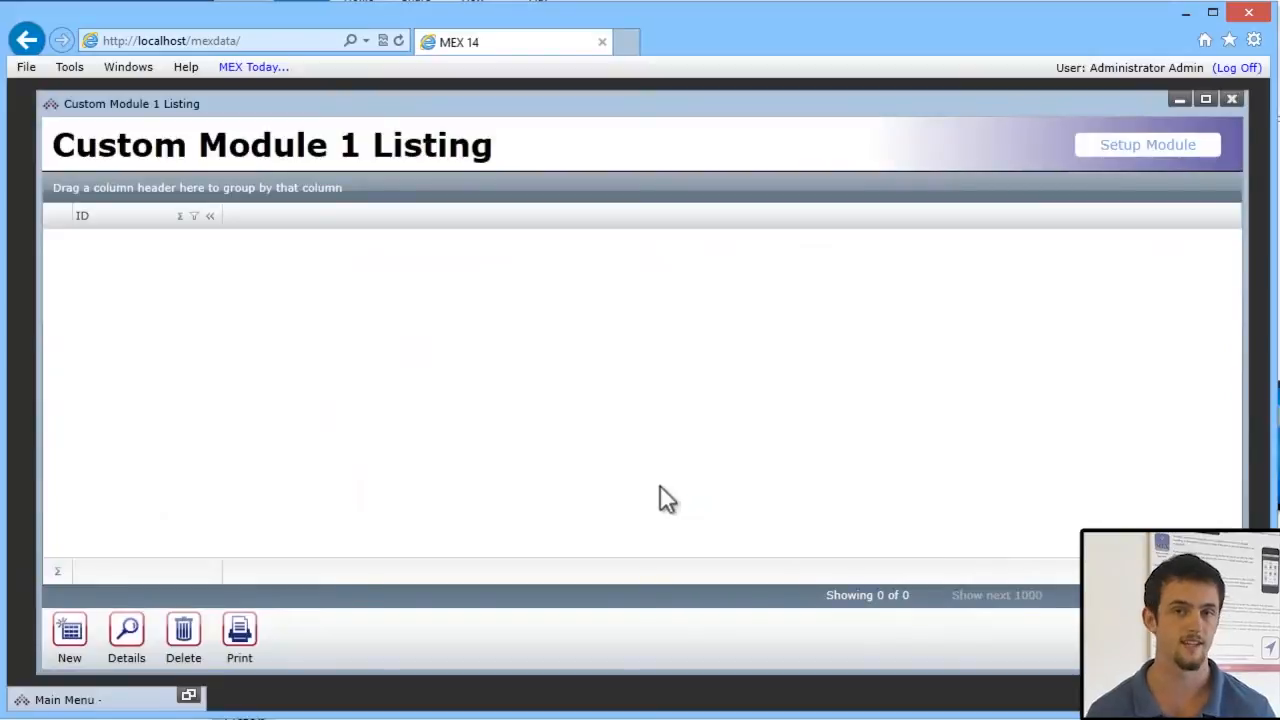
mouse_move(668, 488)
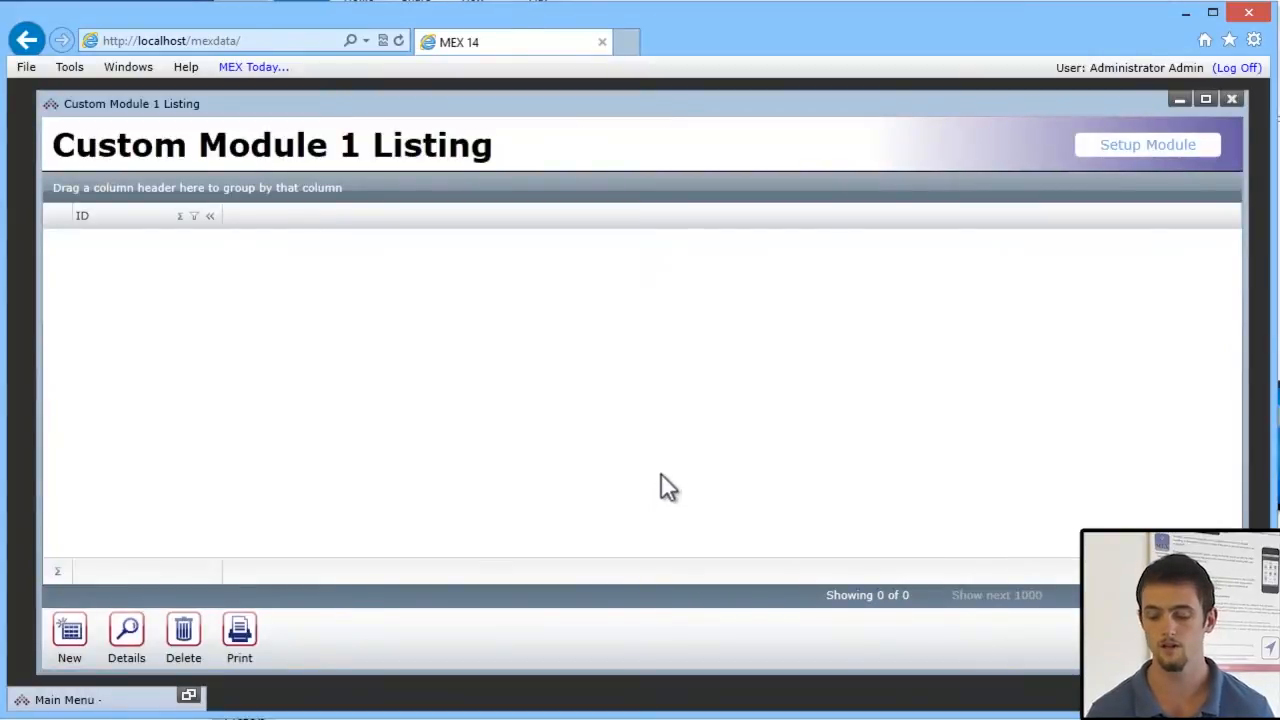
mouse_move(1196, 124)
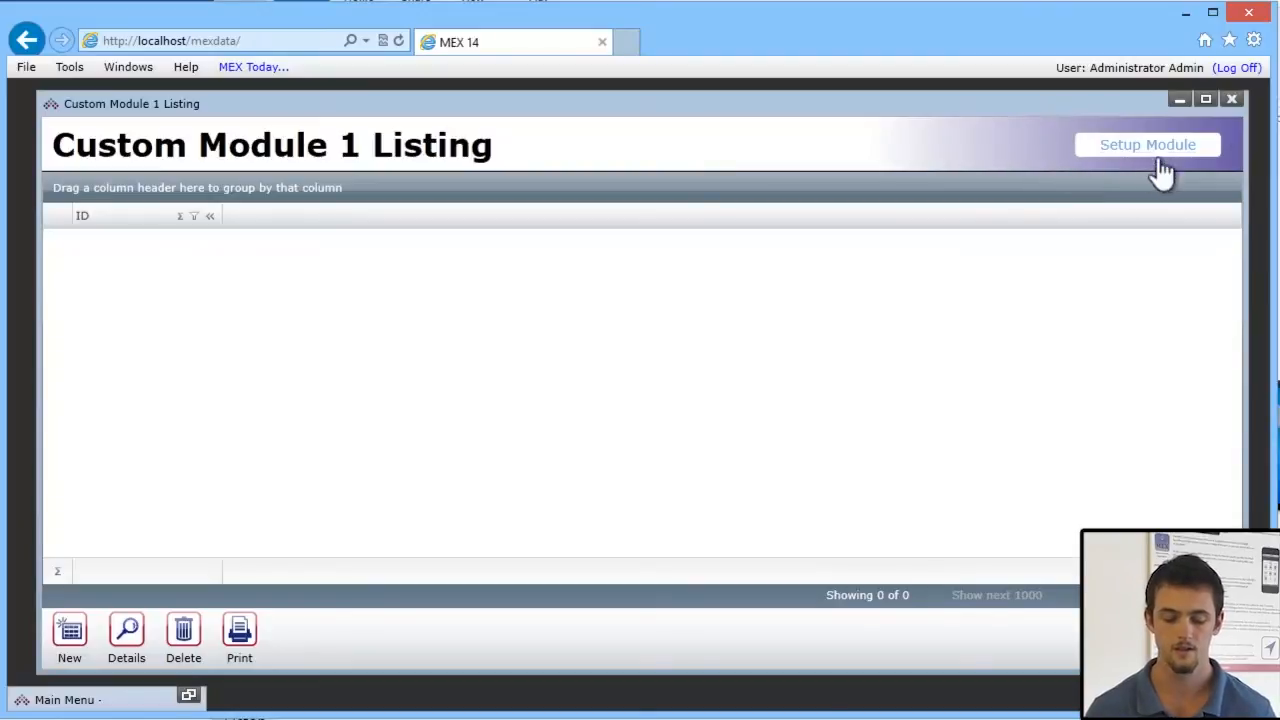
- Bring up the Setup Module options for the empty Custom Module 1 listing
click(1148, 144)
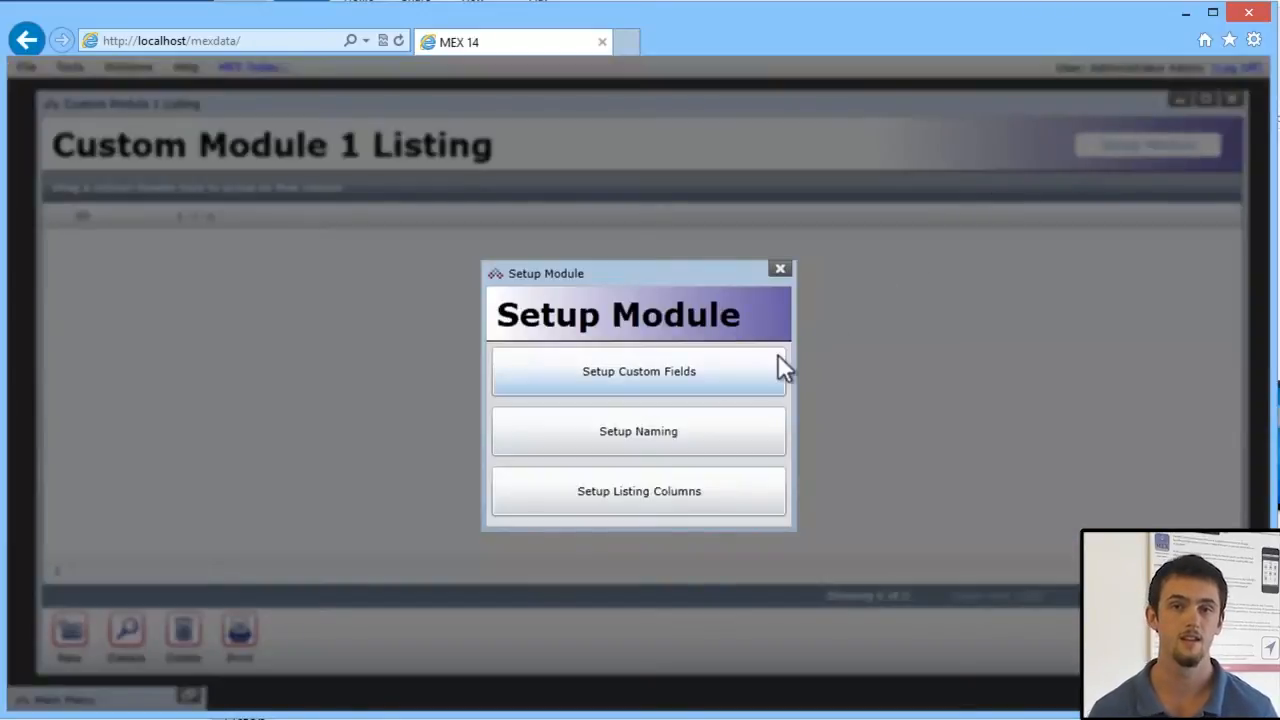
mouse_move(750, 330)
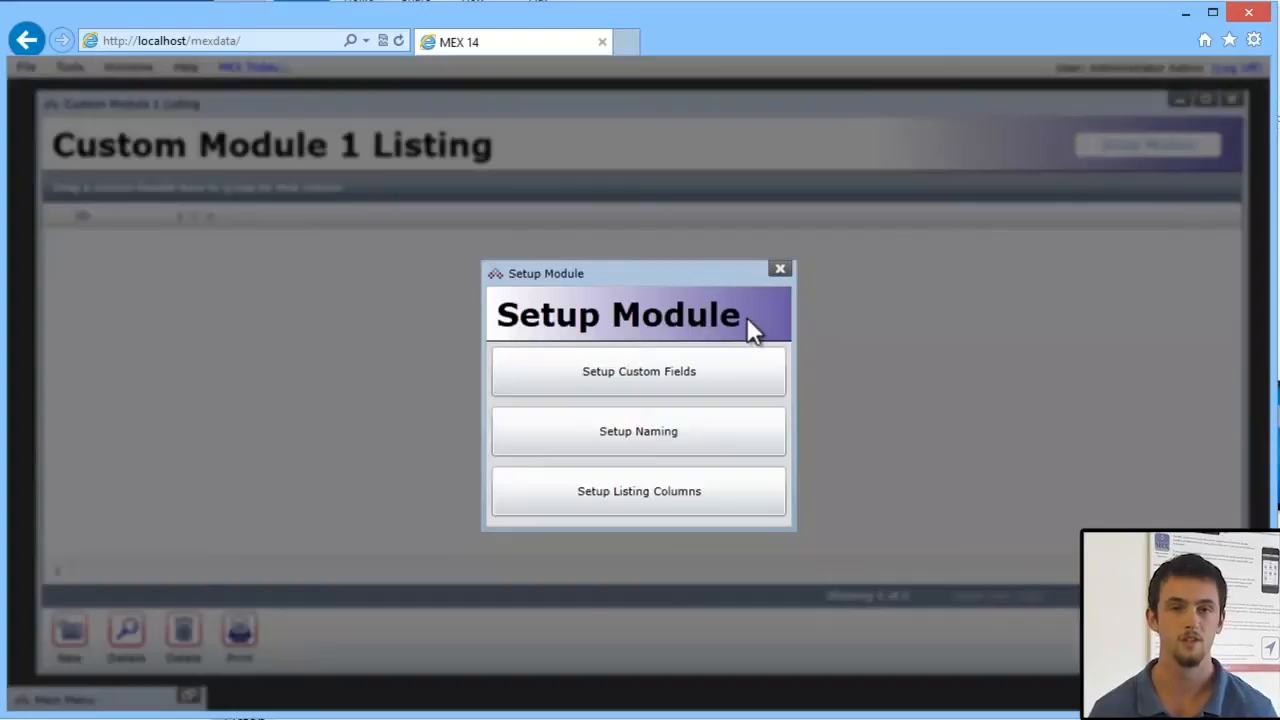
mouse_move(736, 324)
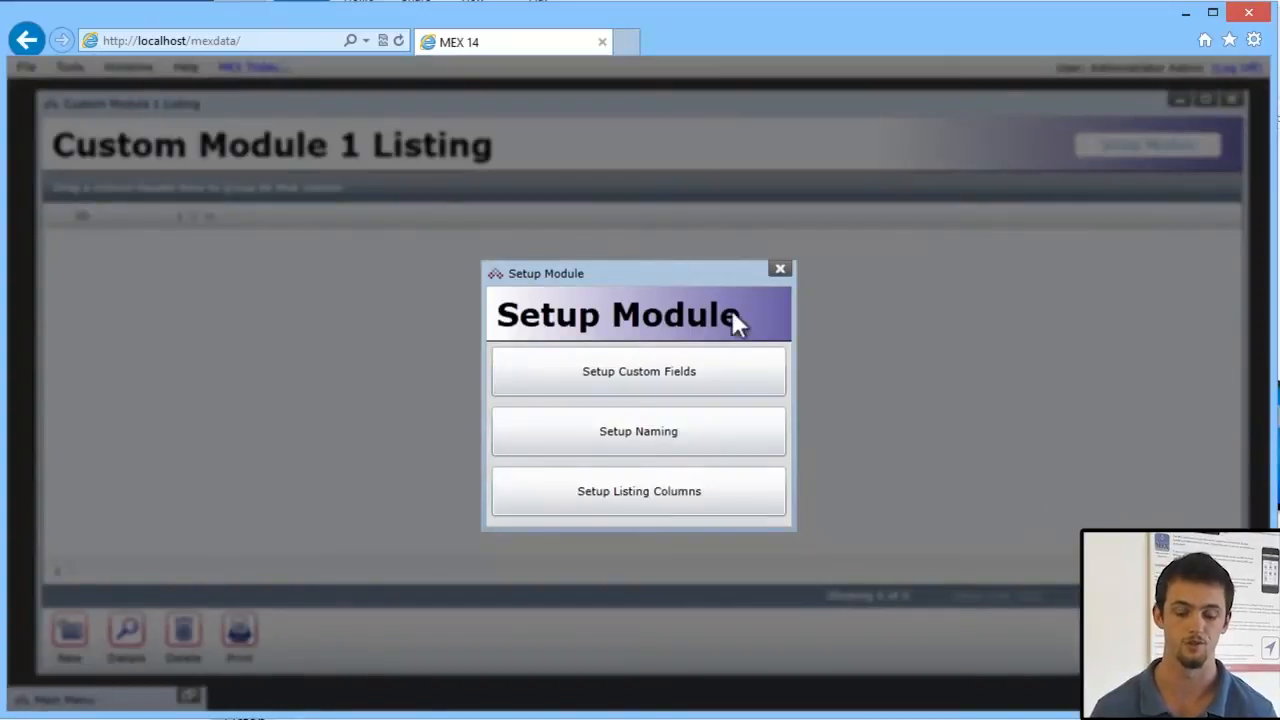
mouse_move(640, 370)
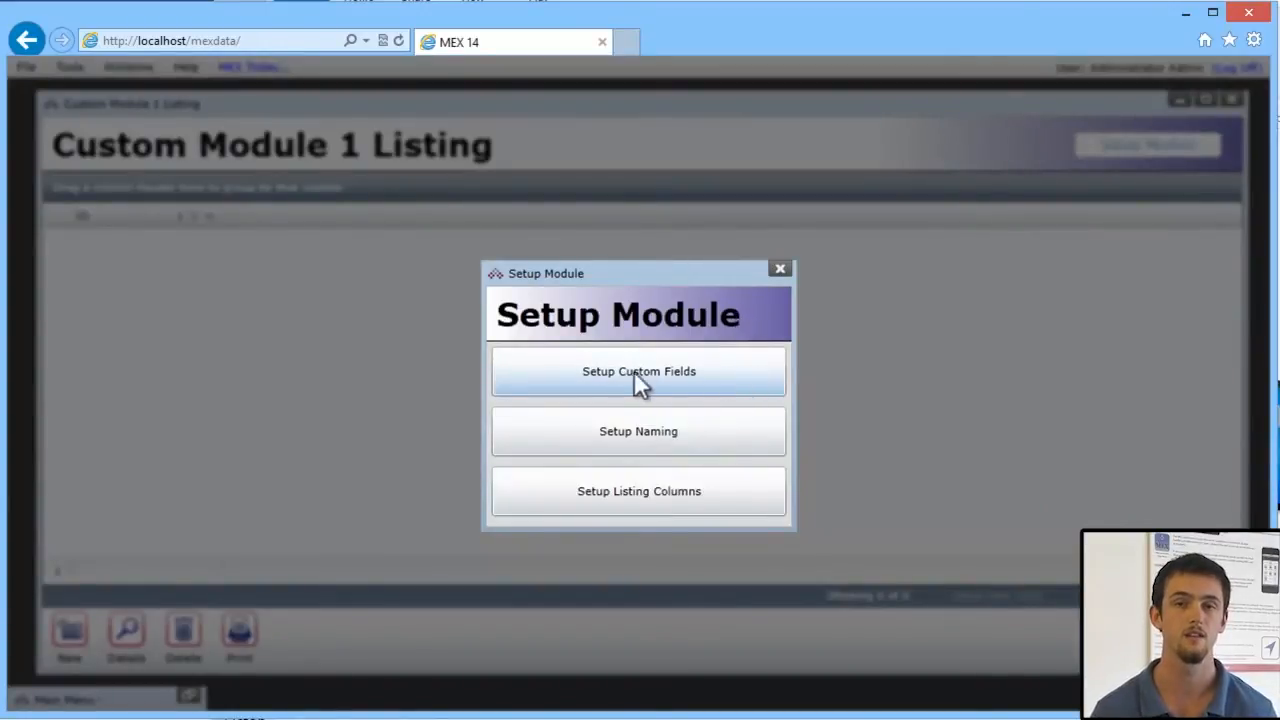
mouse_move(640, 432)
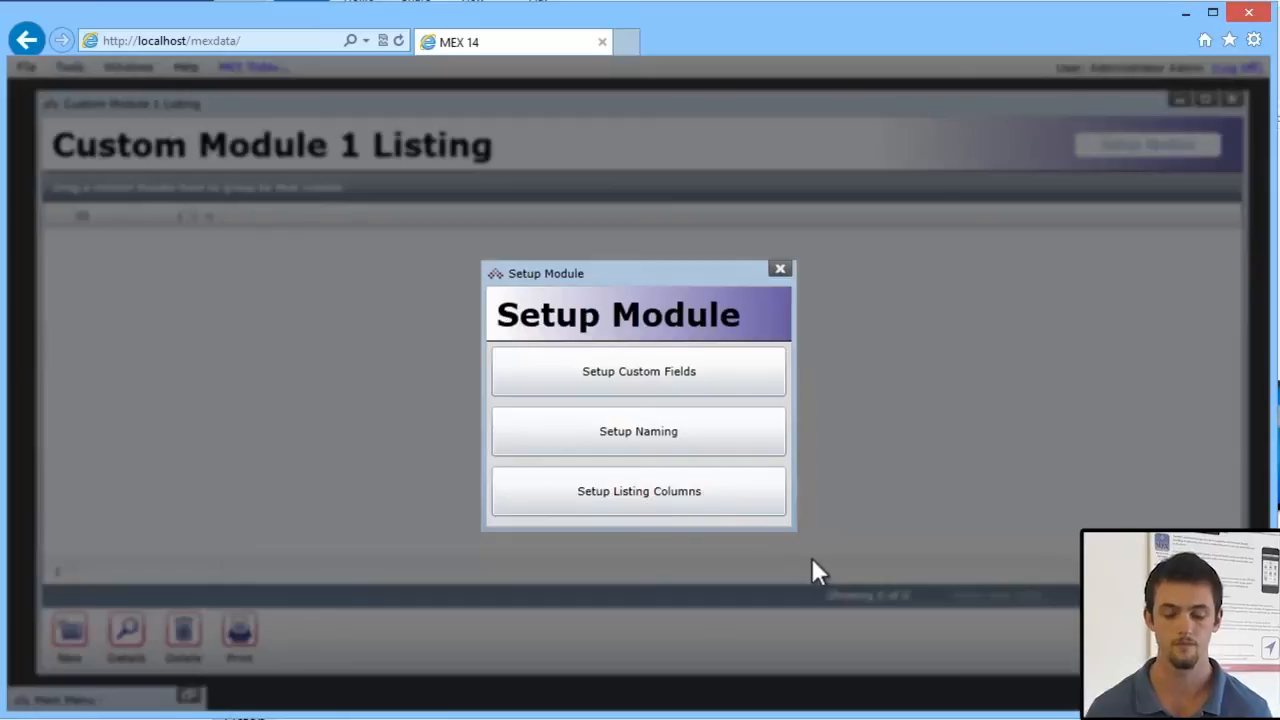
mouse_move(640, 370)
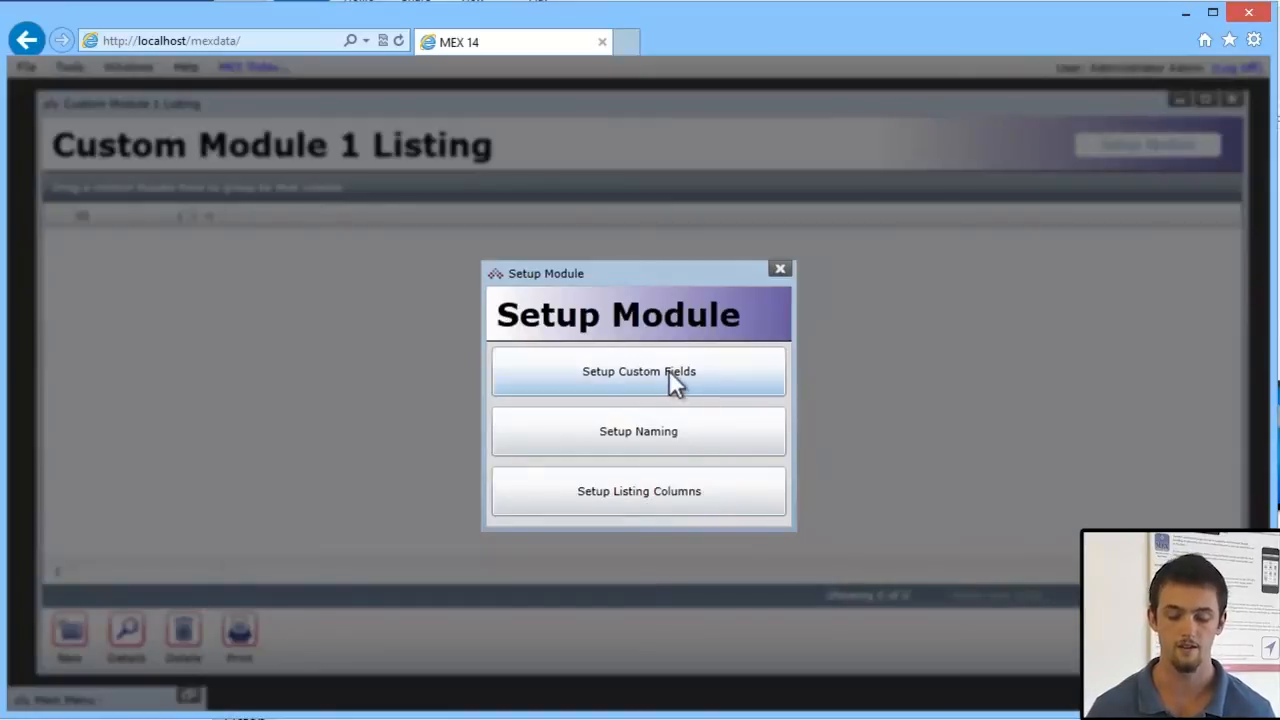
- Start Custom Field Setup for the Custom Module 1 Details form
click(638, 370)
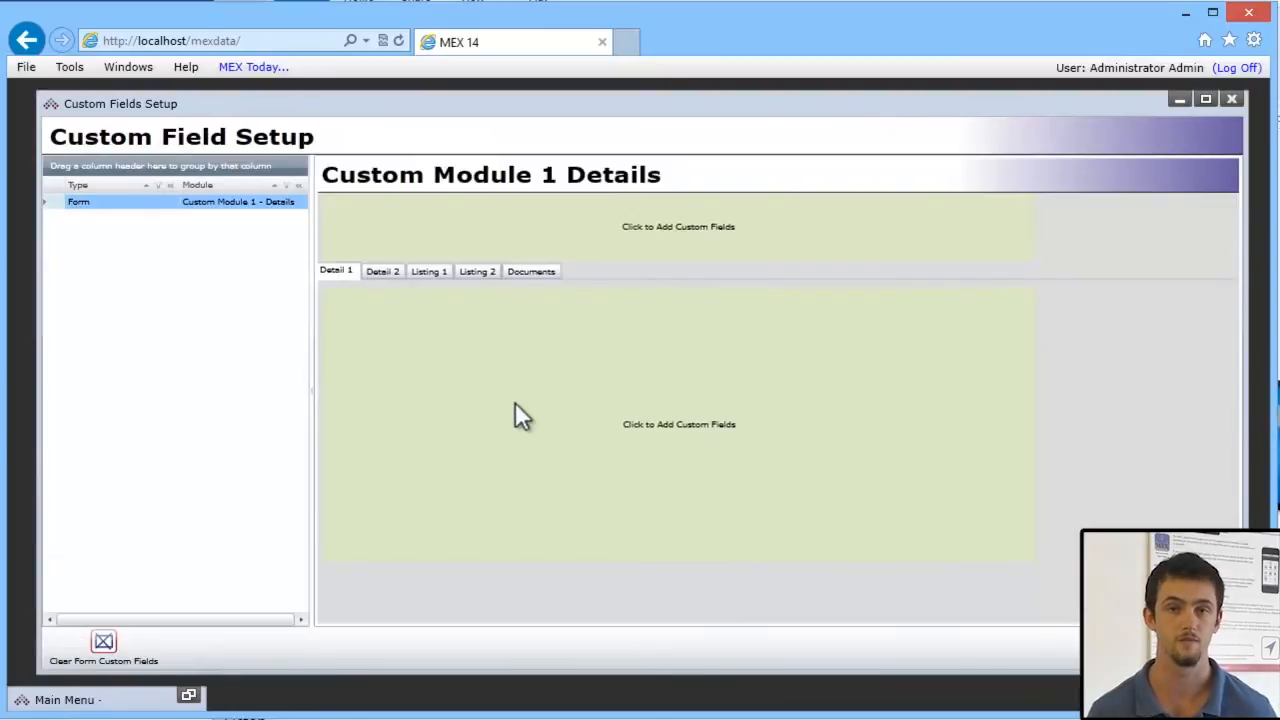
mouse_move(552, 200)
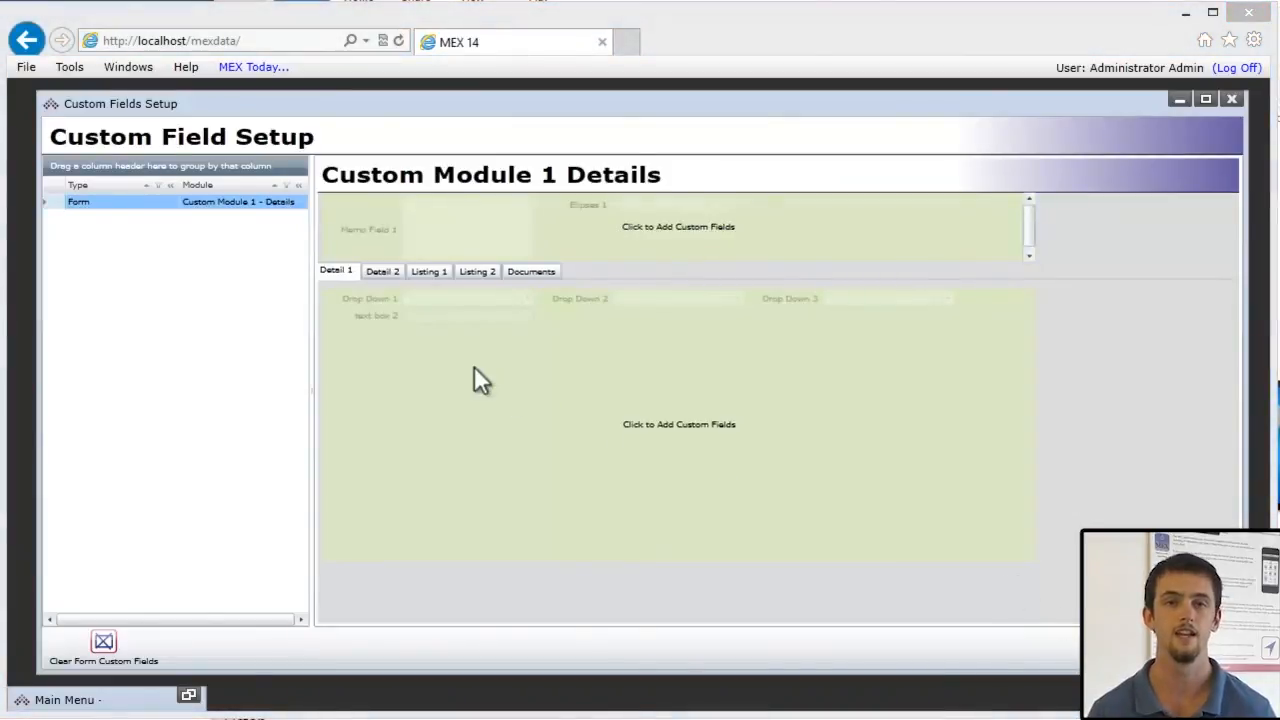
mouse_move(350, 250)
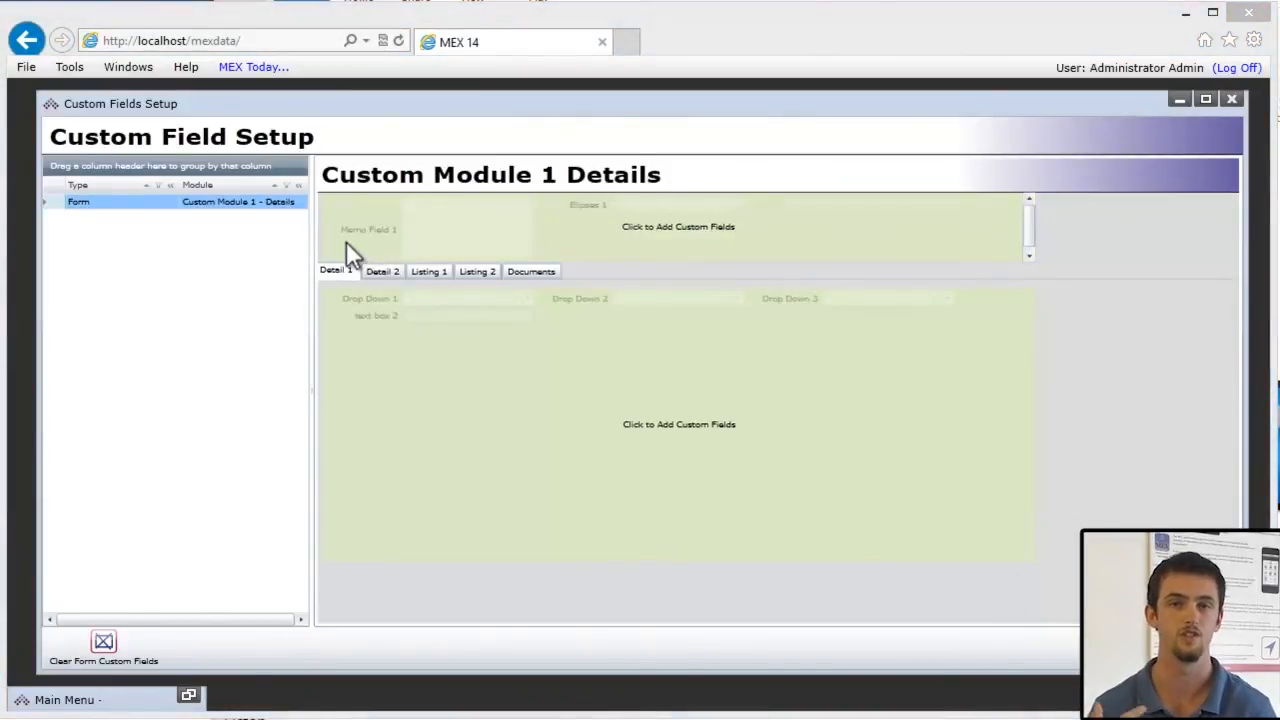
mouse_move(404, 250)
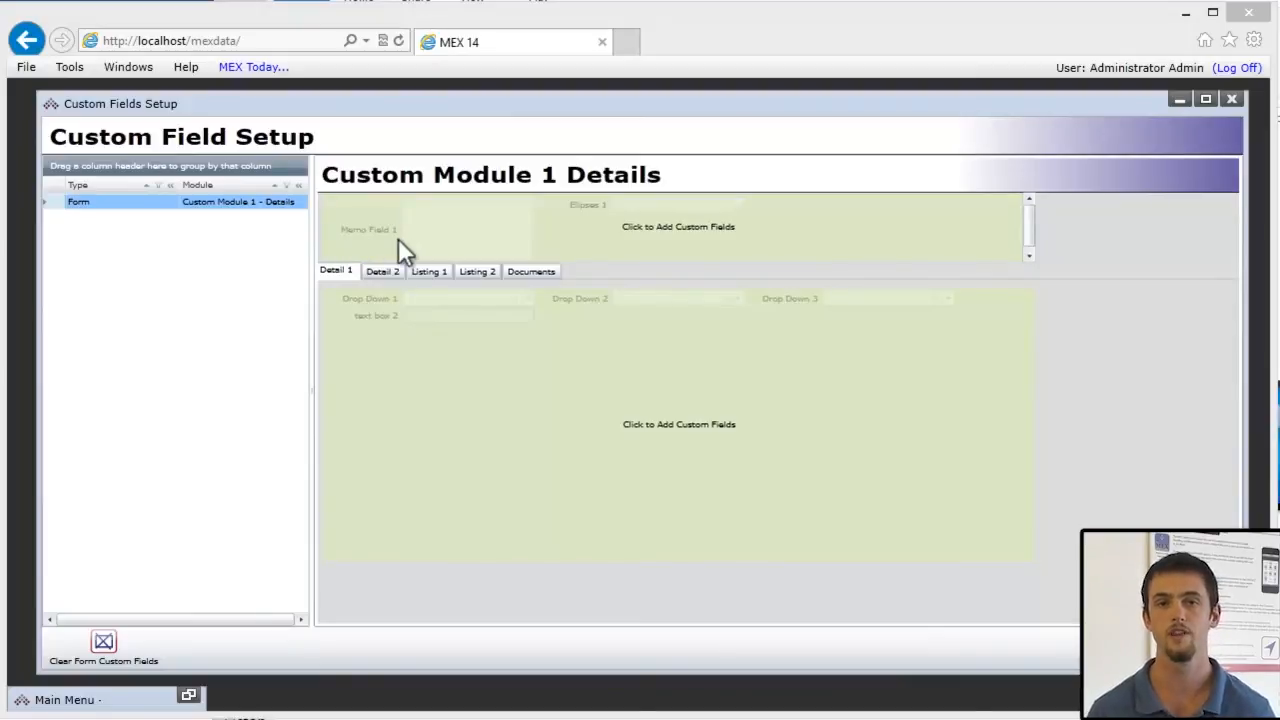
mouse_move(608, 228)
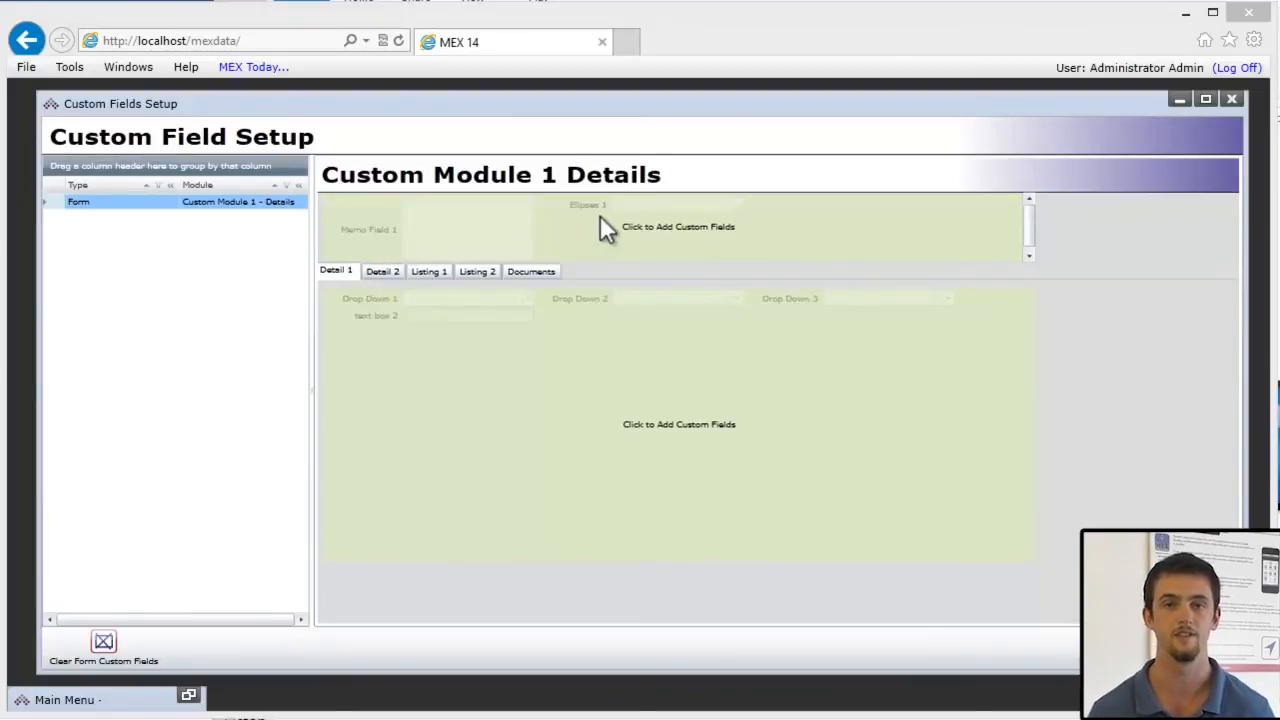
mouse_move(392, 318)
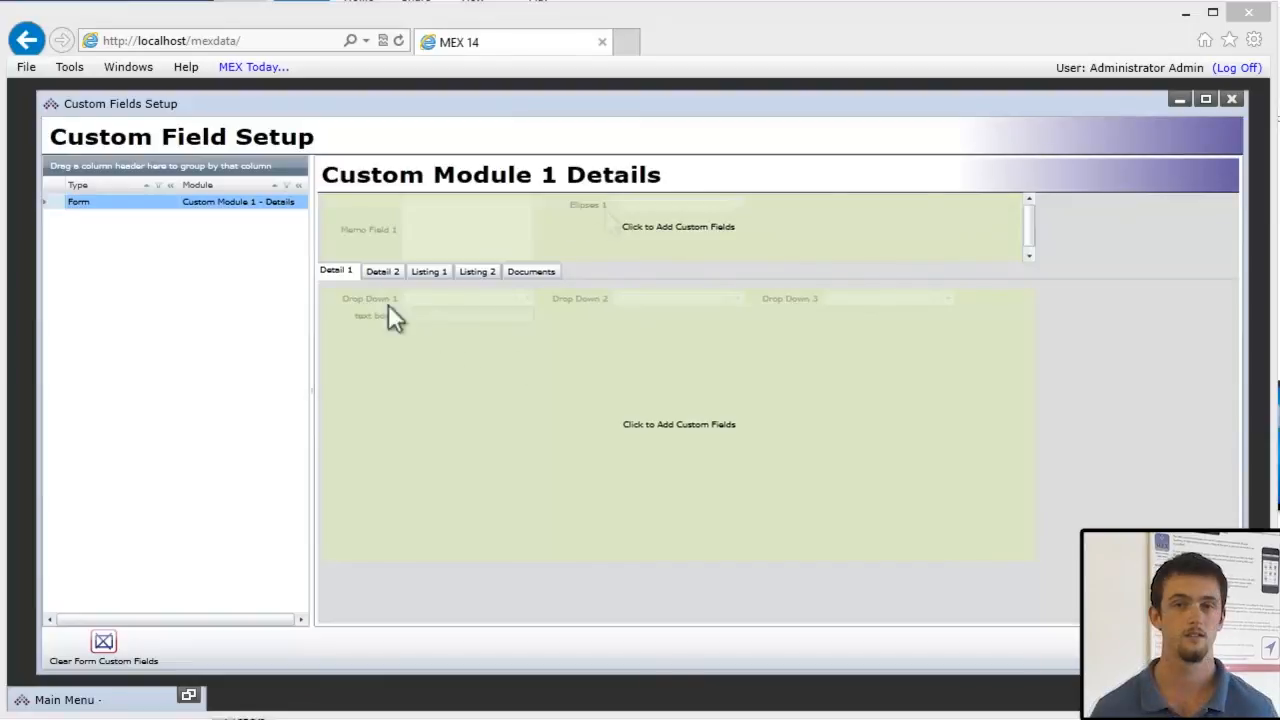
mouse_move(576, 322)
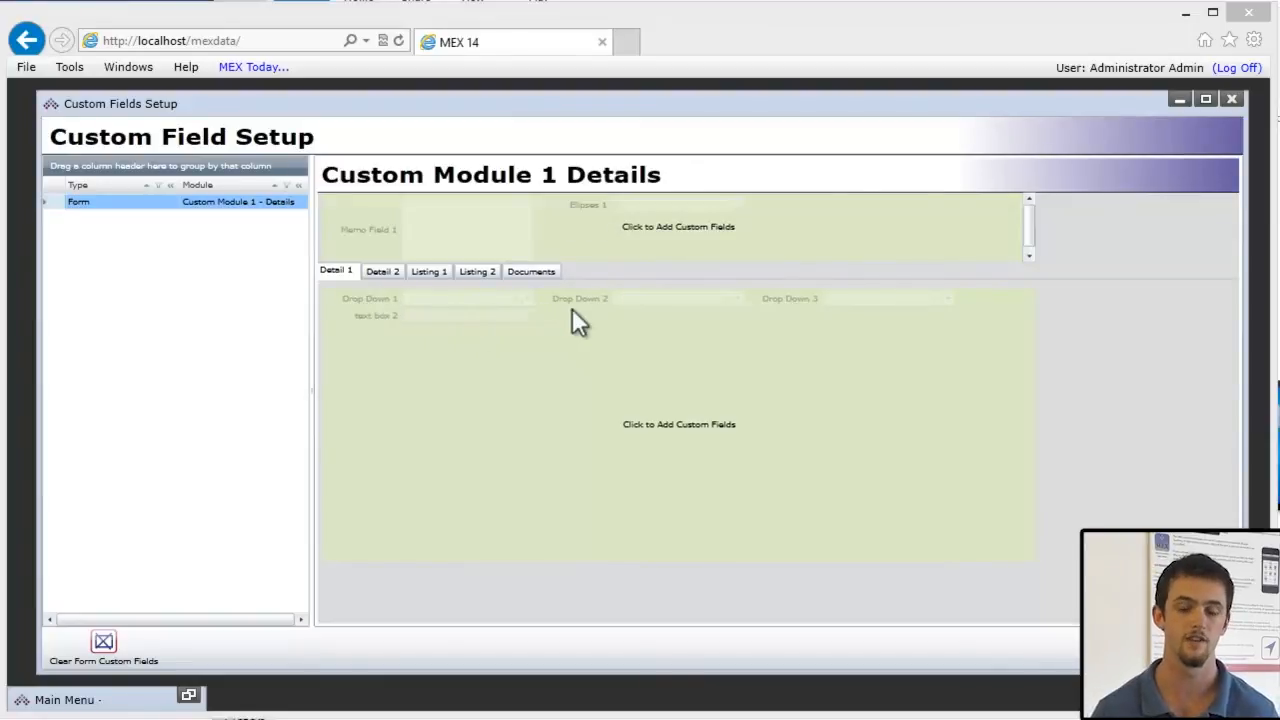
mouse_move(860, 322)
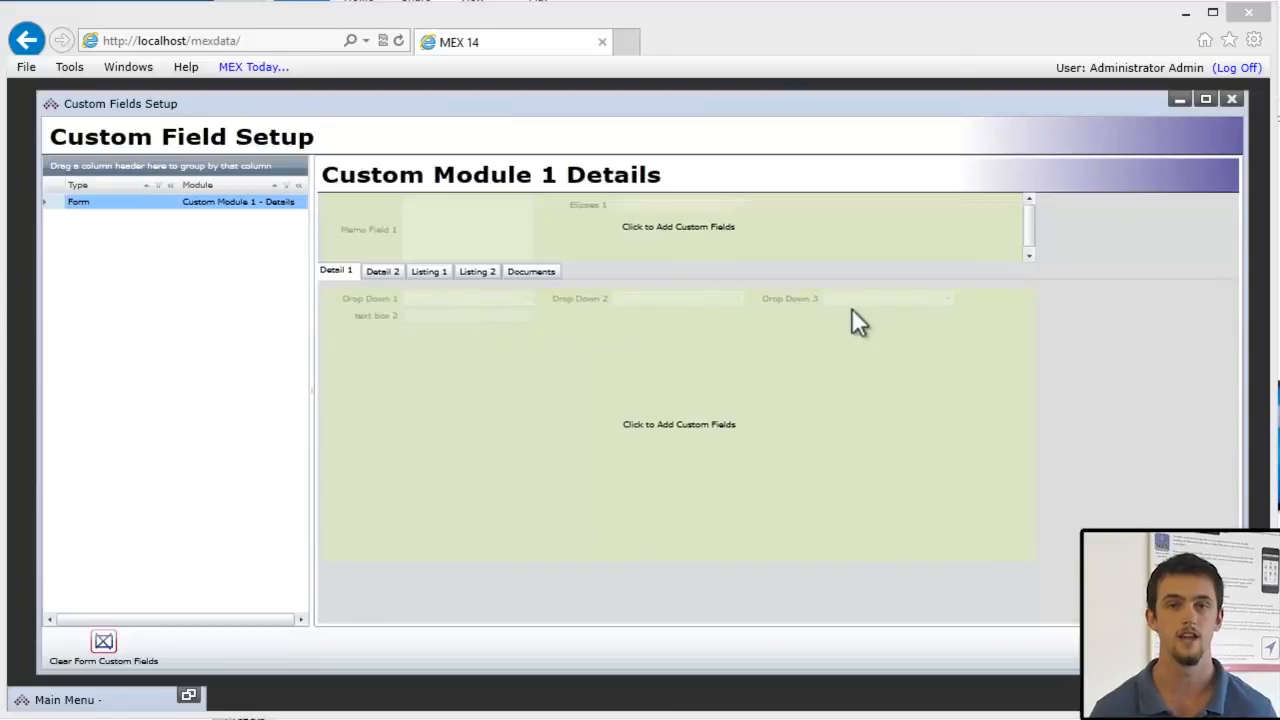
mouse_move(470, 350)
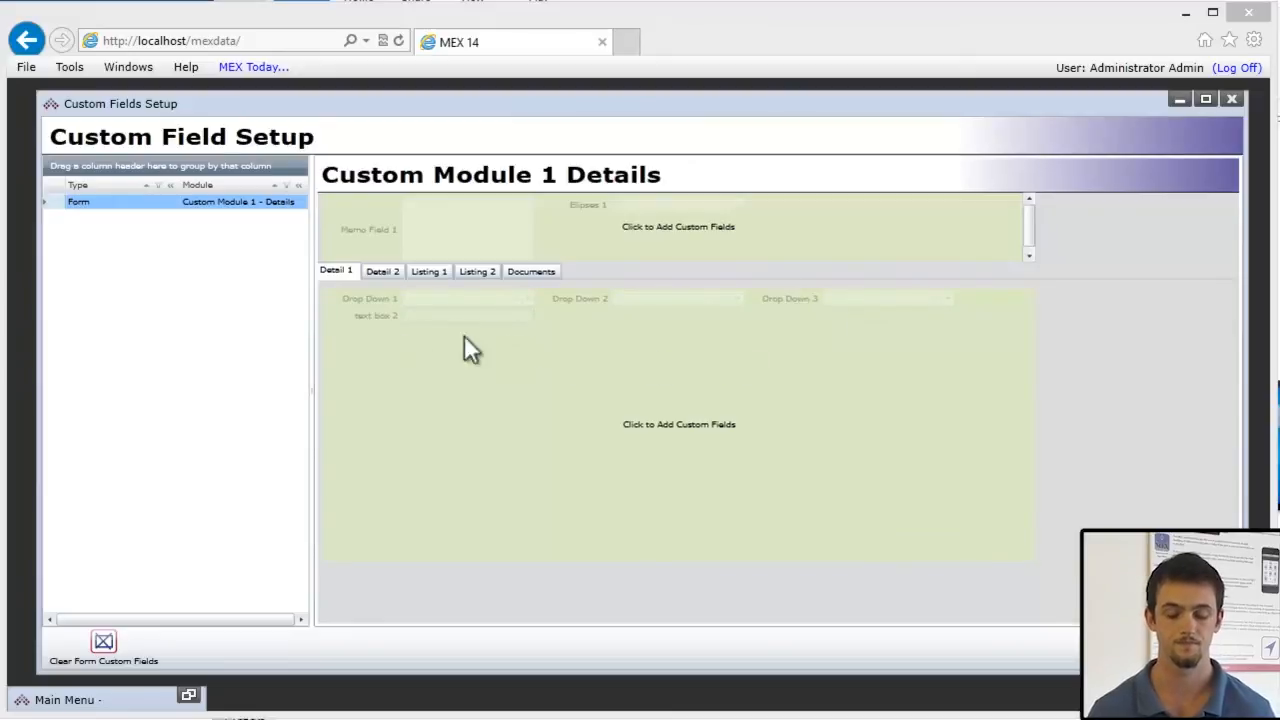